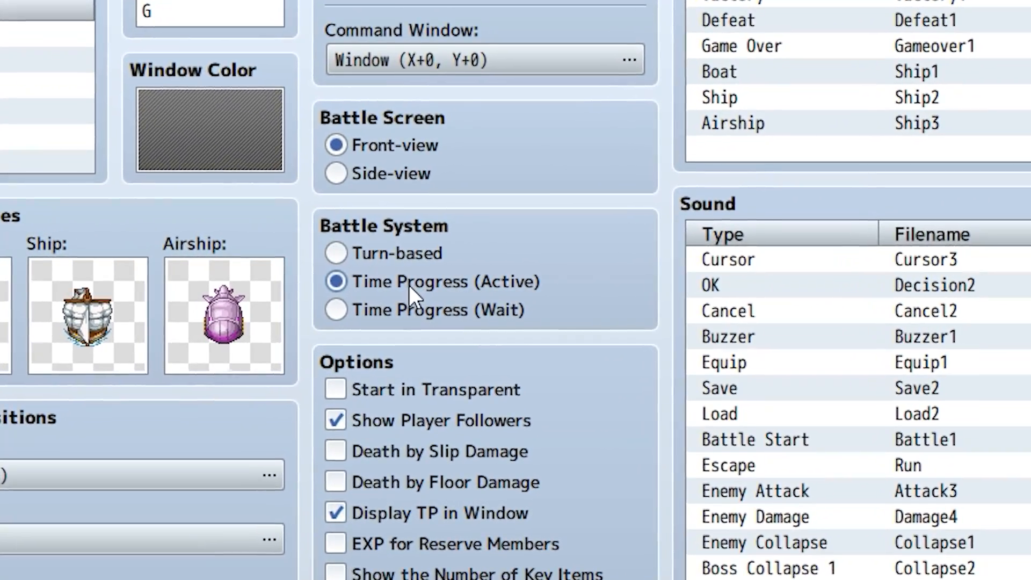
Select Time Progress (Active) as the battle system in Database System 1.
{"action": "left_click", "coordinate": [335, 310]}
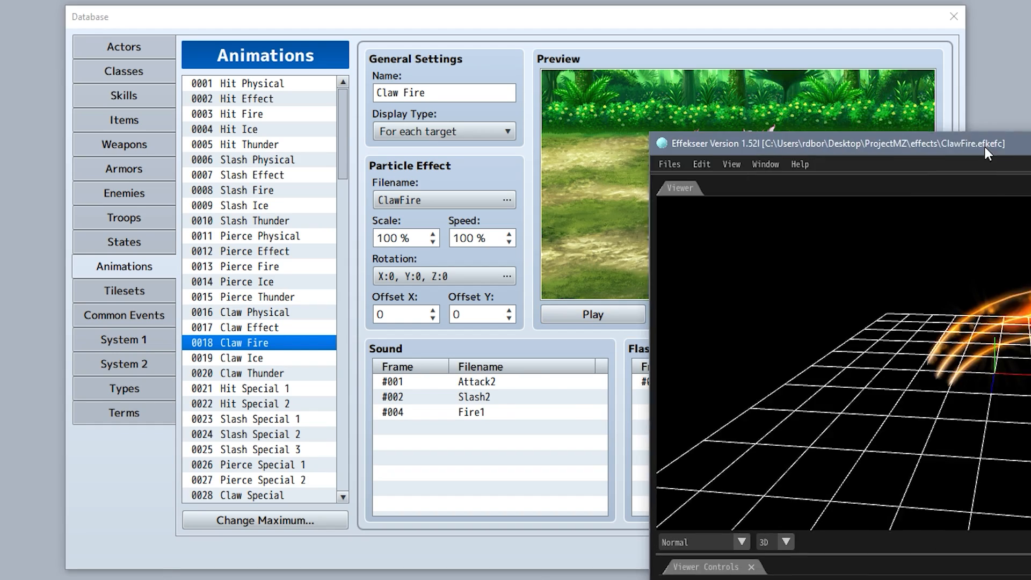
Bring the ClawFire Effekseer window fully into view to inspect its node tree.
{"action": "left_click", "coordinate": [822, 143]}
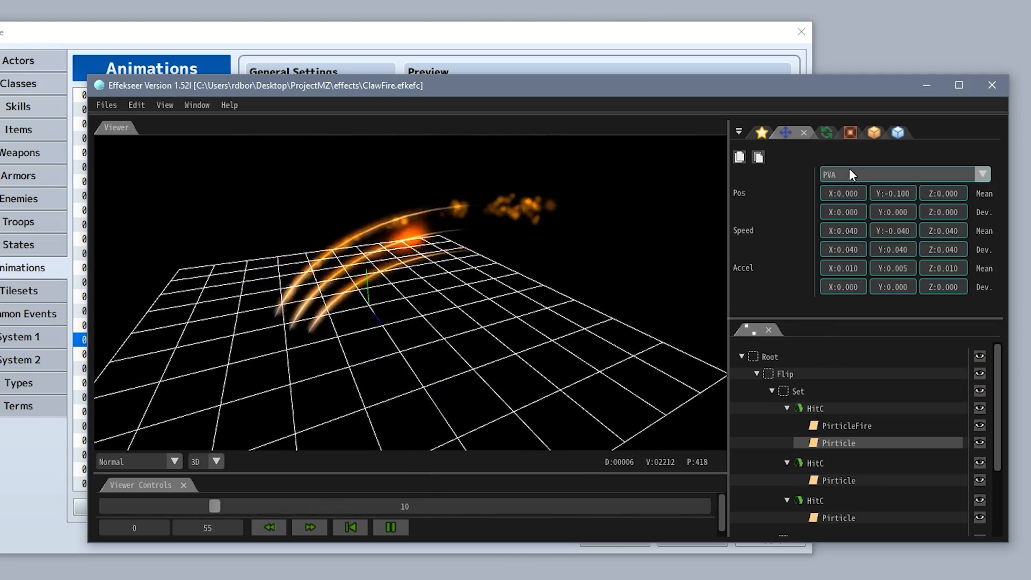
{"action": "left_click", "coordinate": [289, 47]}
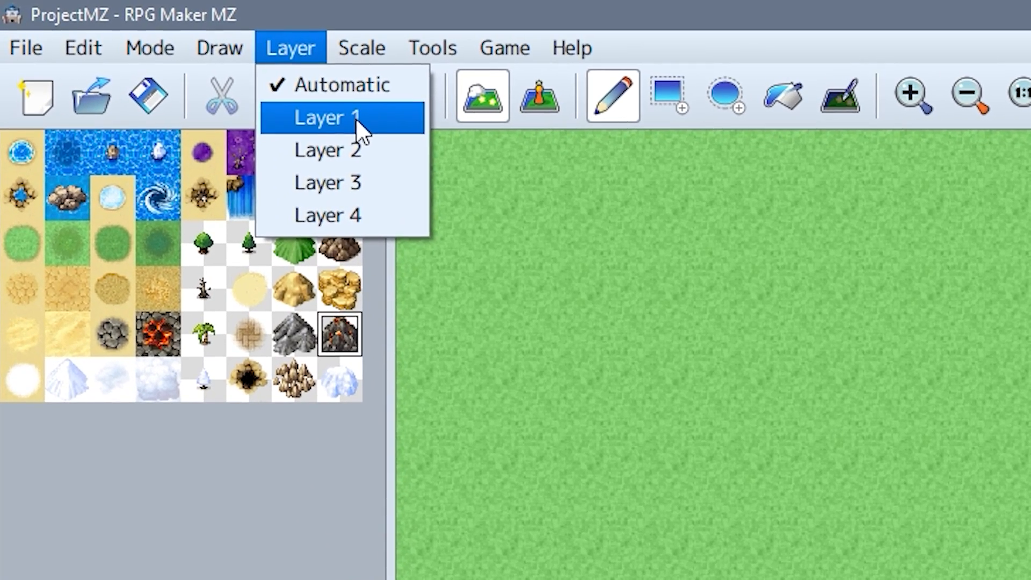
Restrict editing to Layer 1 and select the character event on the map.
{"action": "left_click", "coordinate": [319, 117]}
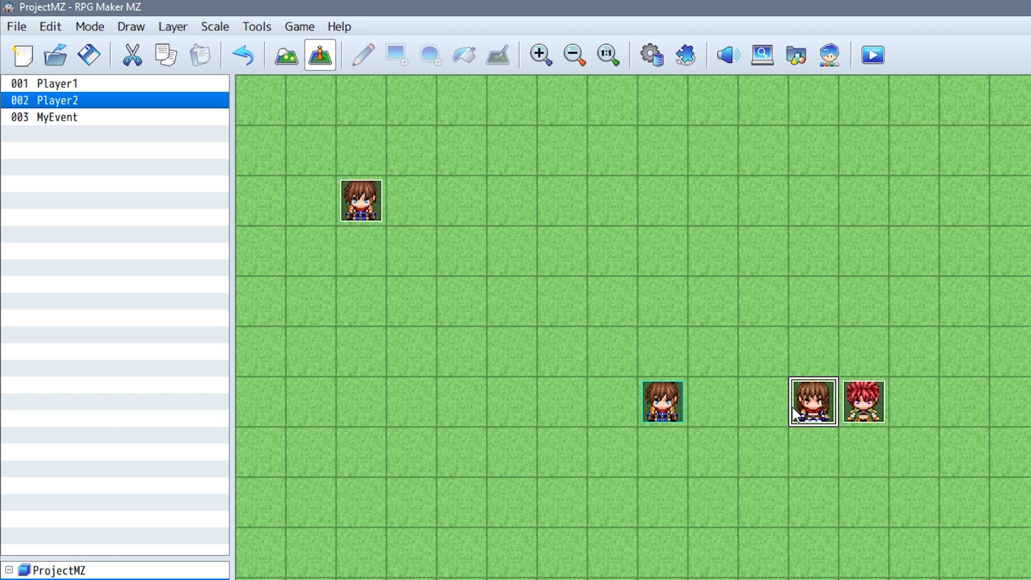
{"action": "left_click", "coordinate": [56, 83]}
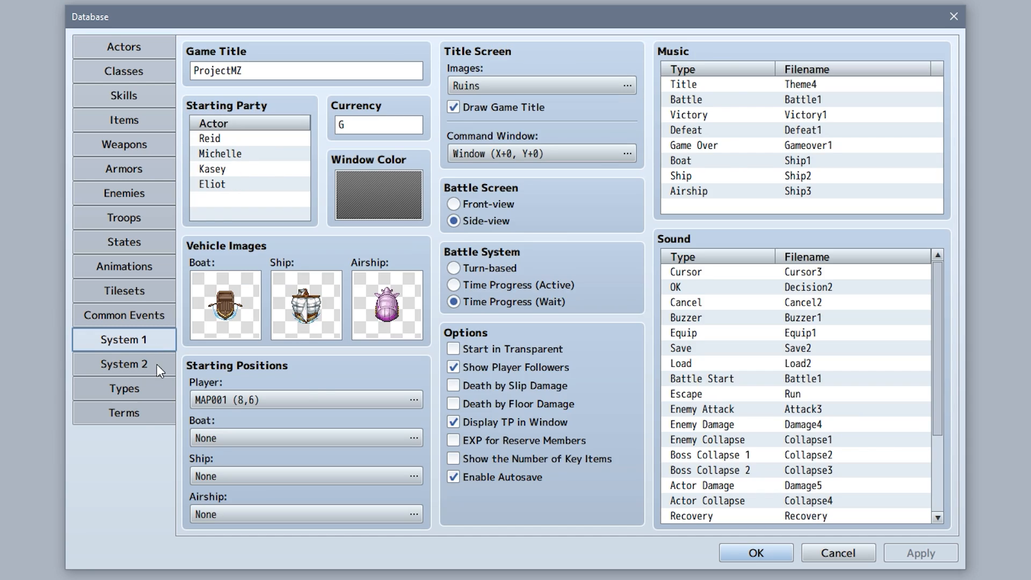
Review the System 2 advanced settings, then playtest and open the game's Save screen.
{"action": "left_click", "coordinate": [124, 364]}
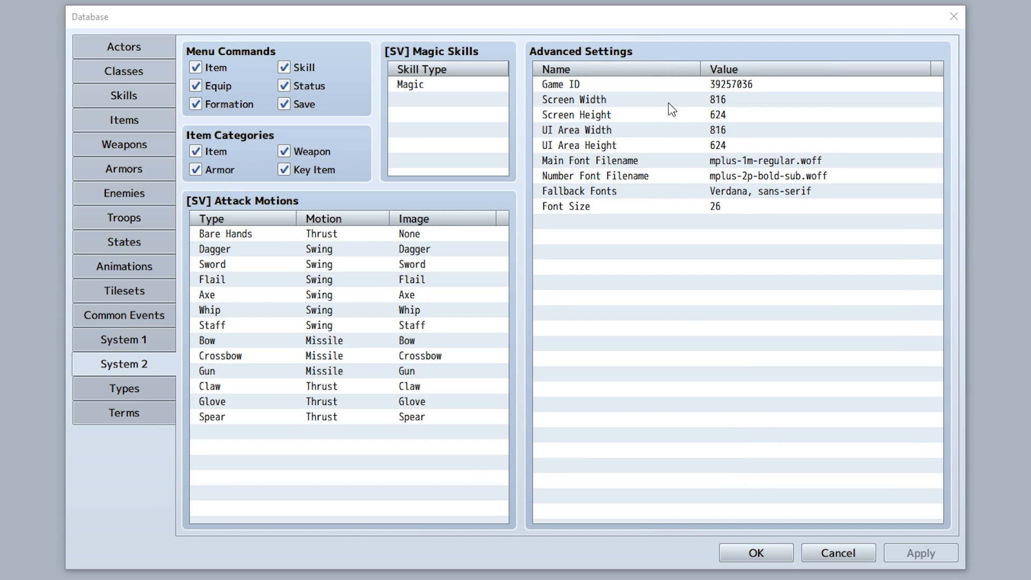
{"action": "left_click", "coordinate": [579, 145]}
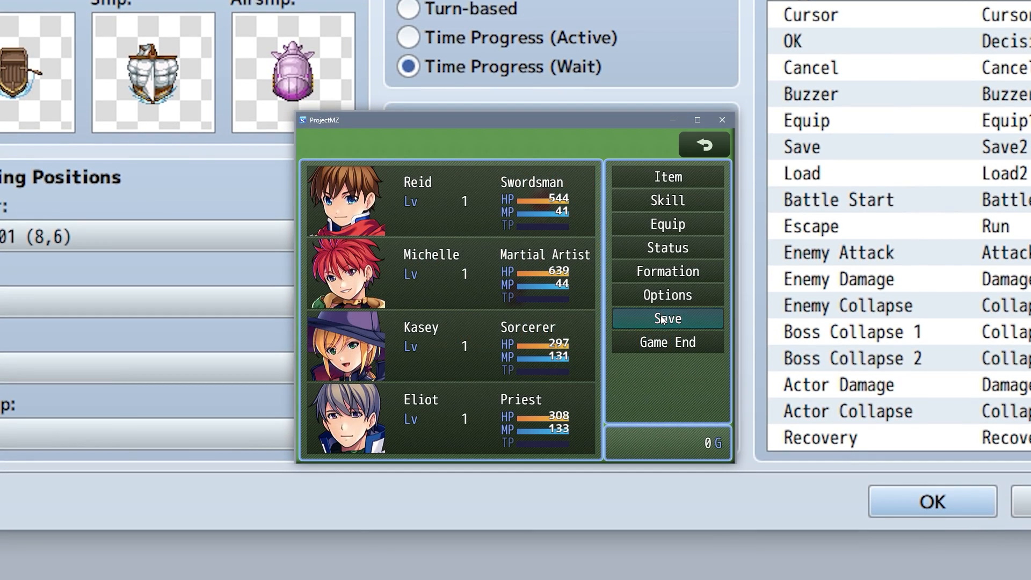
{"action": "left_click", "coordinate": [667, 319]}
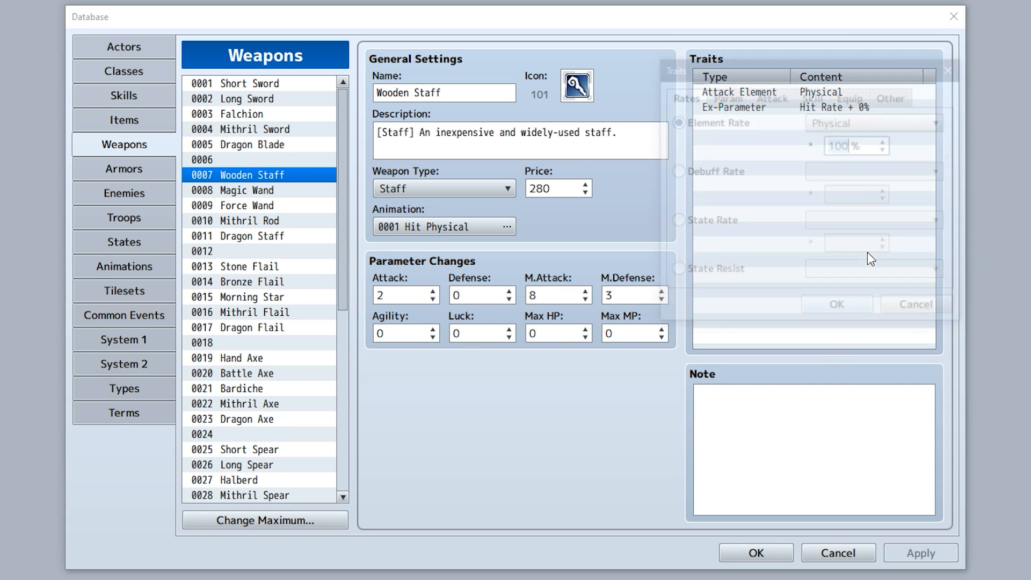
Set the Wooden Staff's attack skill trait to 0012 Dual Attack and view the Attack skill's scope.
{"action": "left_click", "coordinate": [771, 95]}
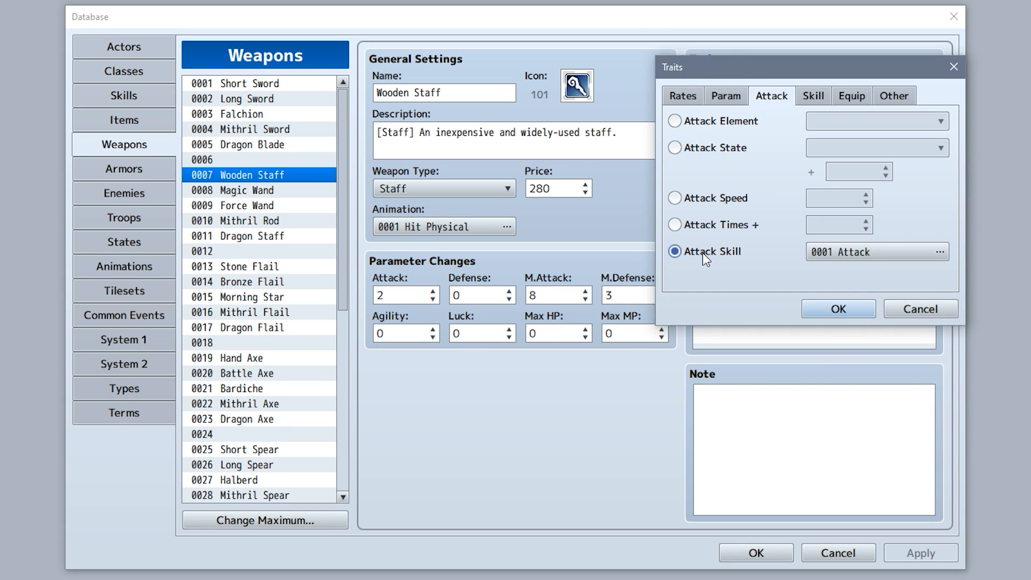
{"action": "left_click", "coordinate": [940, 252]}
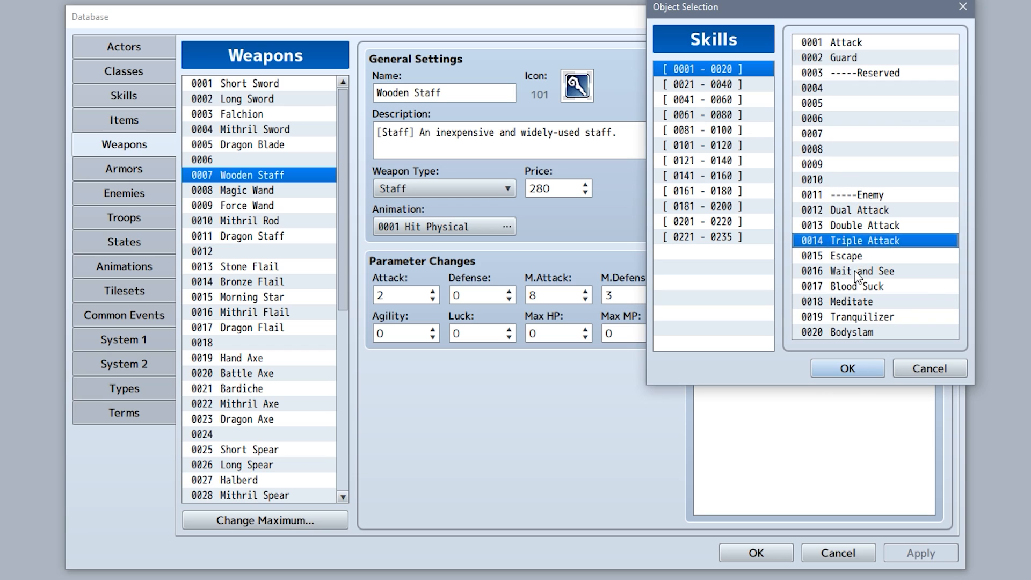
{"action": "left_click", "coordinate": [855, 210]}
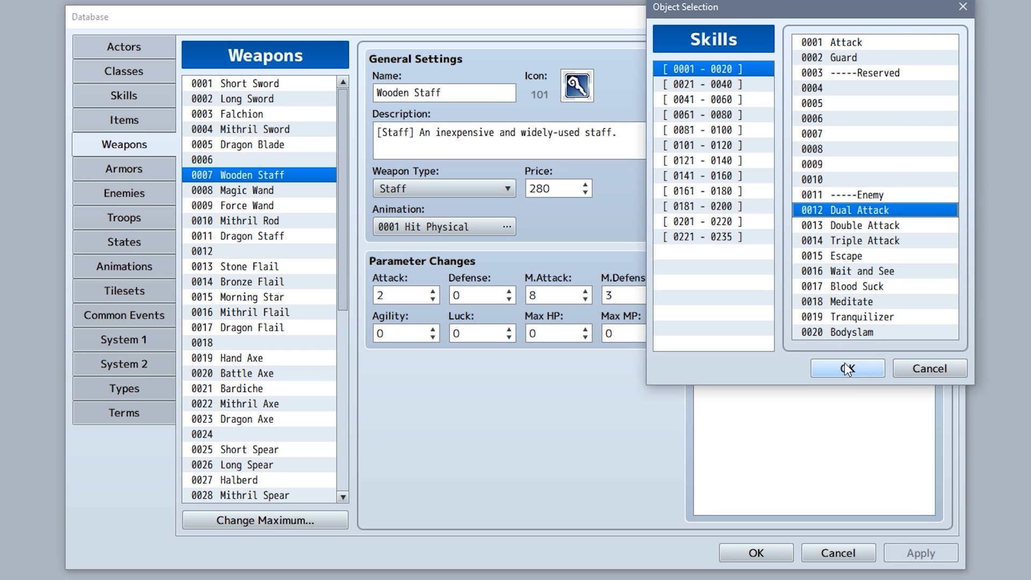
{"action": "left_click", "coordinate": [847, 368]}
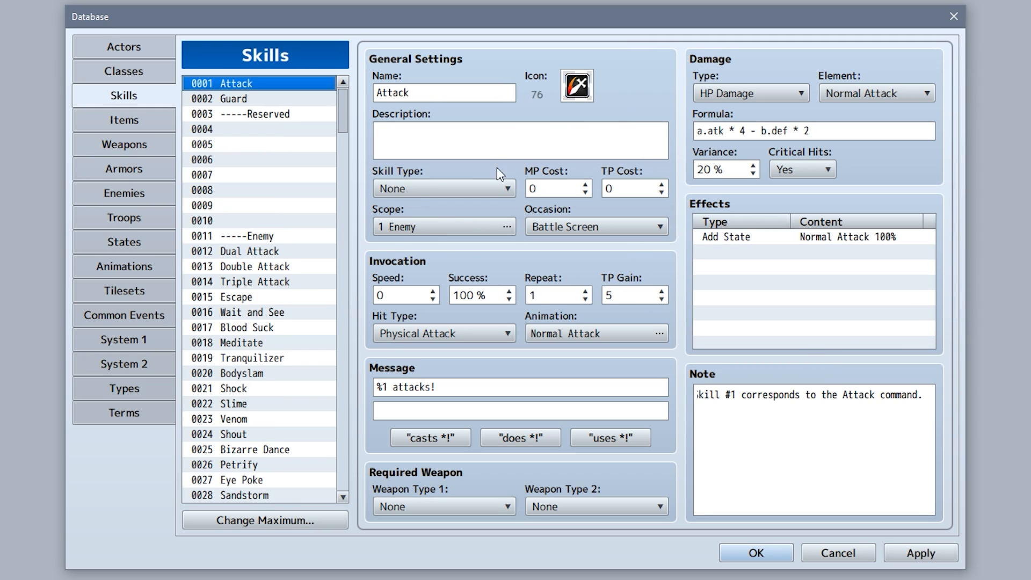
{"action": "left_click", "coordinate": [506, 226]}
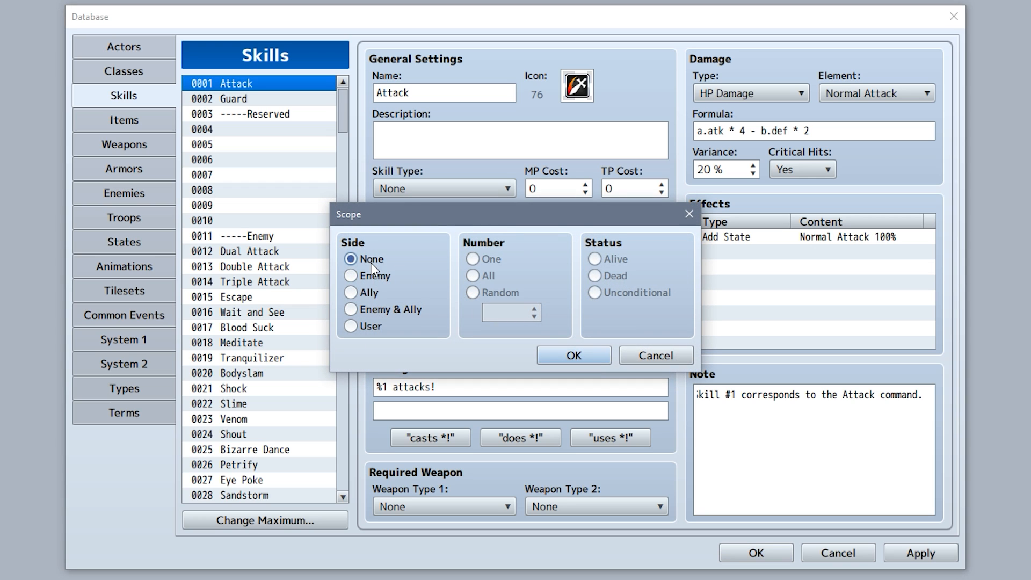
{"action": "left_click", "coordinate": [352, 276]}
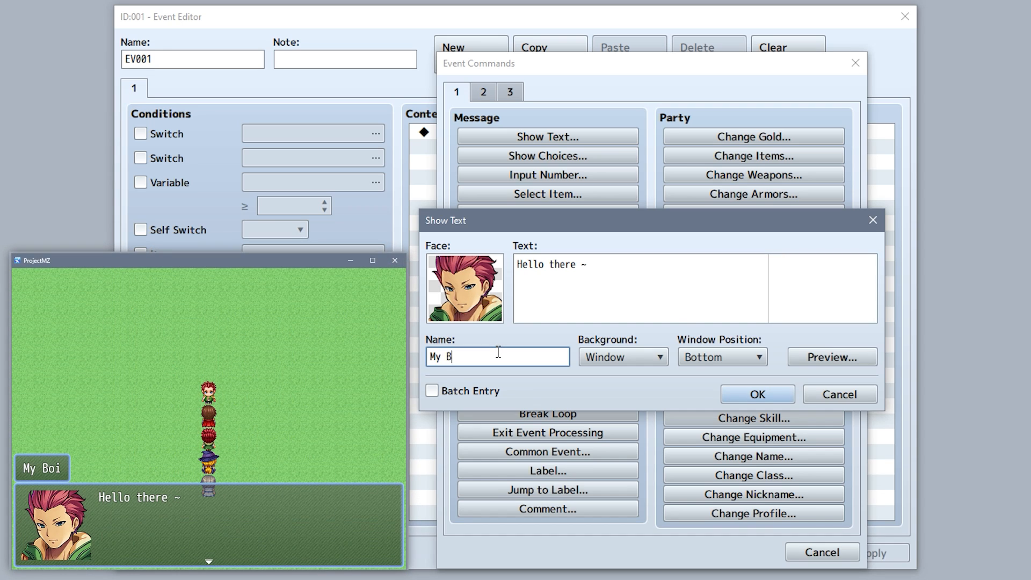
Name the Show Text speaker, get location info by character EV001, and pick Change Rows.
{"action": "left_click", "coordinate": [832, 357]}
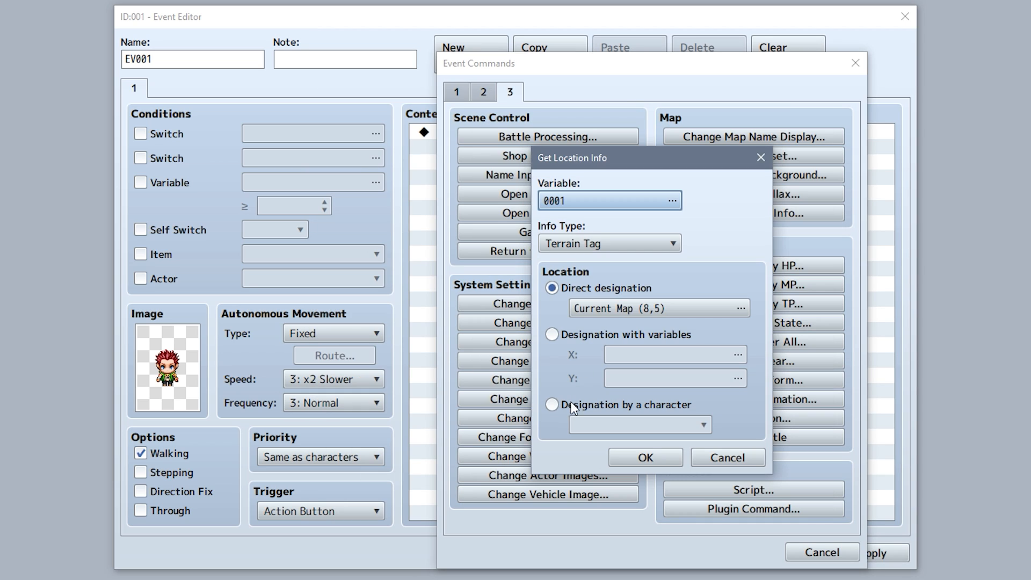
{"action": "left_click", "coordinate": [553, 405]}
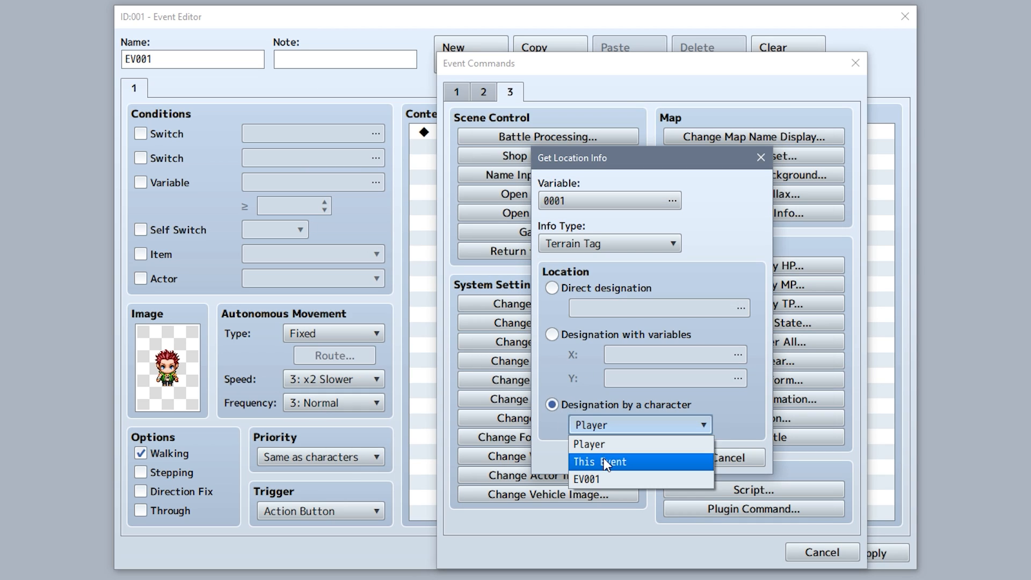
{"action": "left_click", "coordinate": [586, 479]}
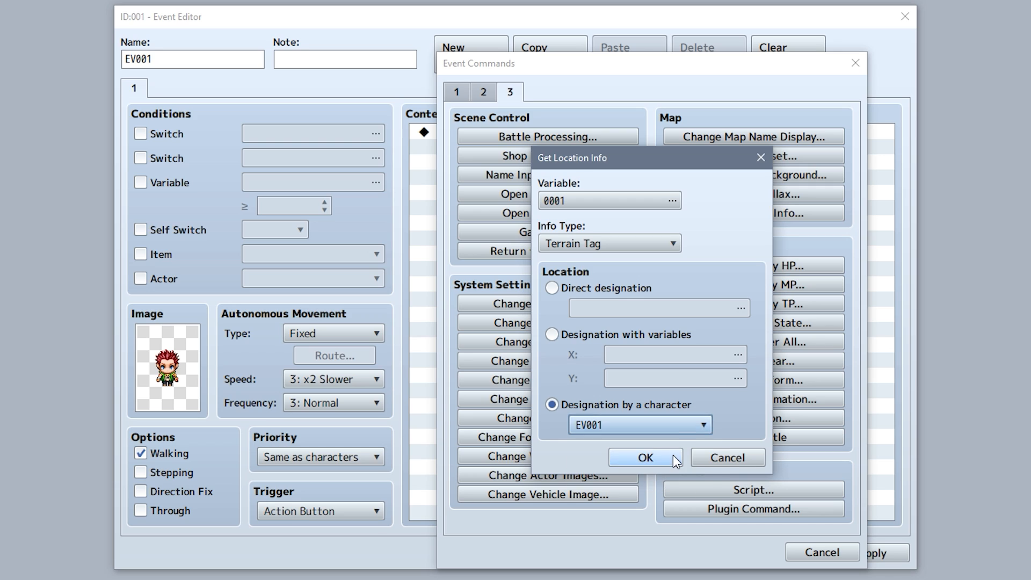
{"action": "left_click", "coordinate": [644, 457]}
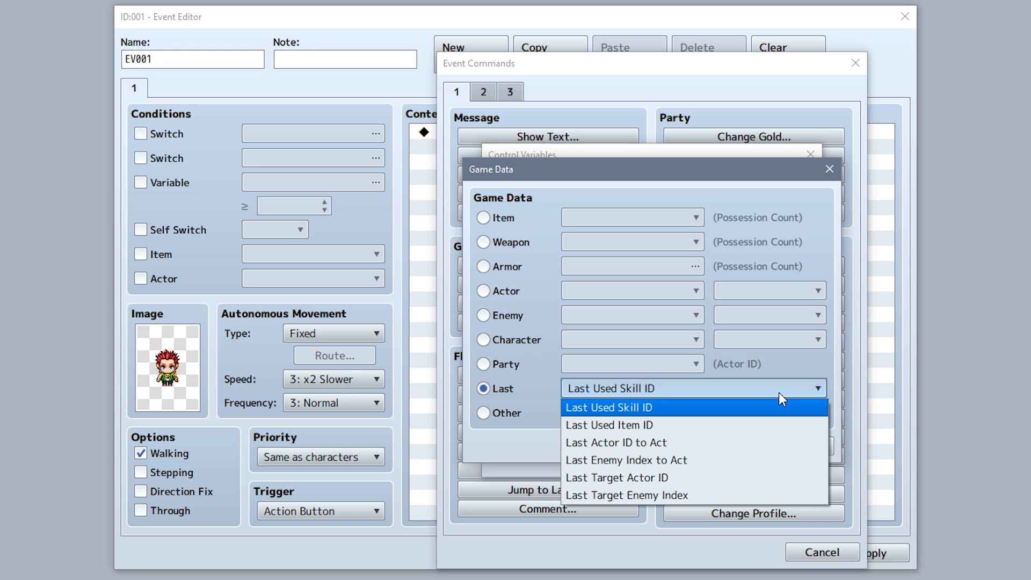
{"action": "mouse_move", "coordinate": [779, 443]}
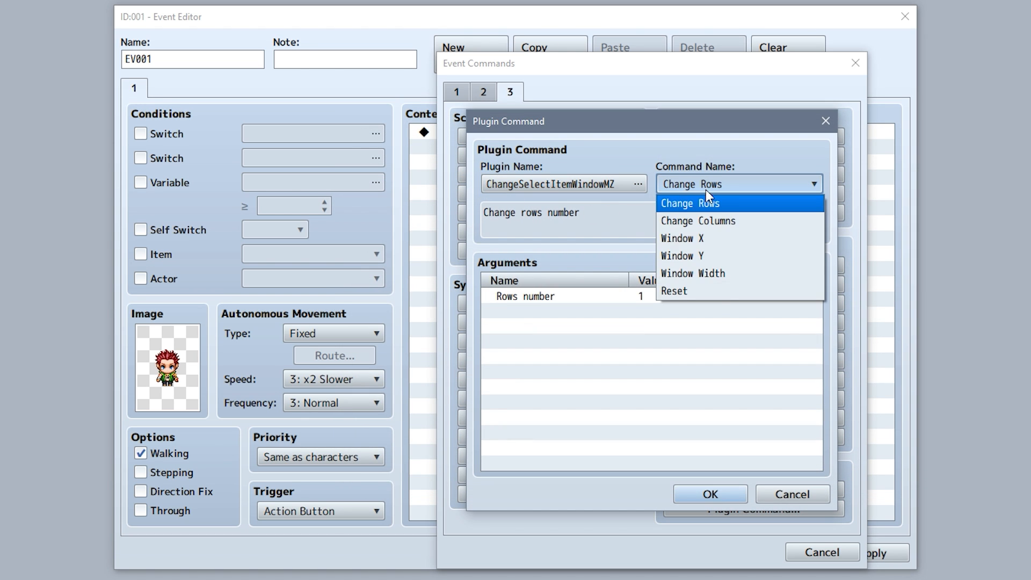
{"action": "left_click", "coordinate": [698, 220]}
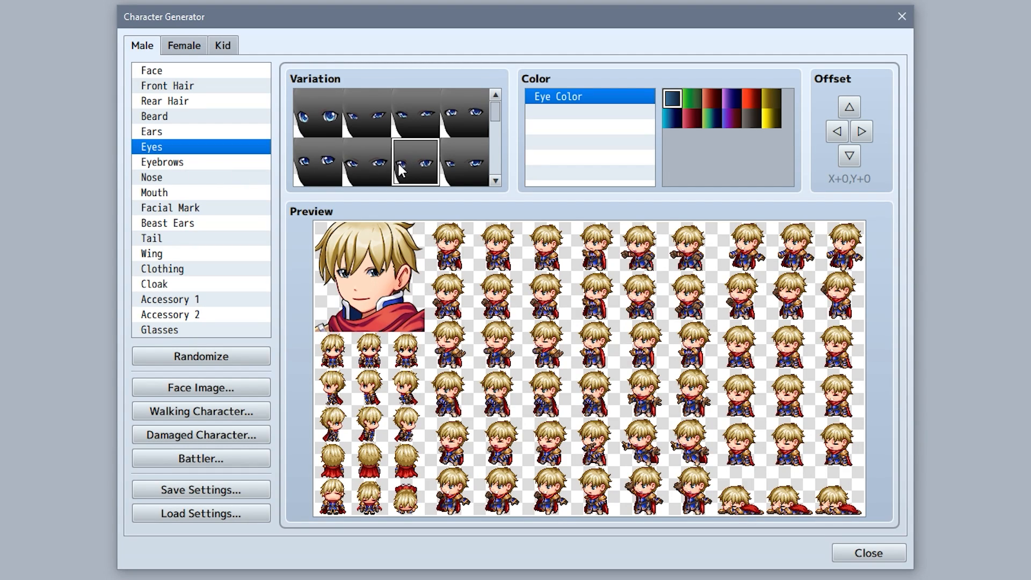
Choose a different eye style for the blond male character.
{"action": "left_click", "coordinate": [849, 155]}
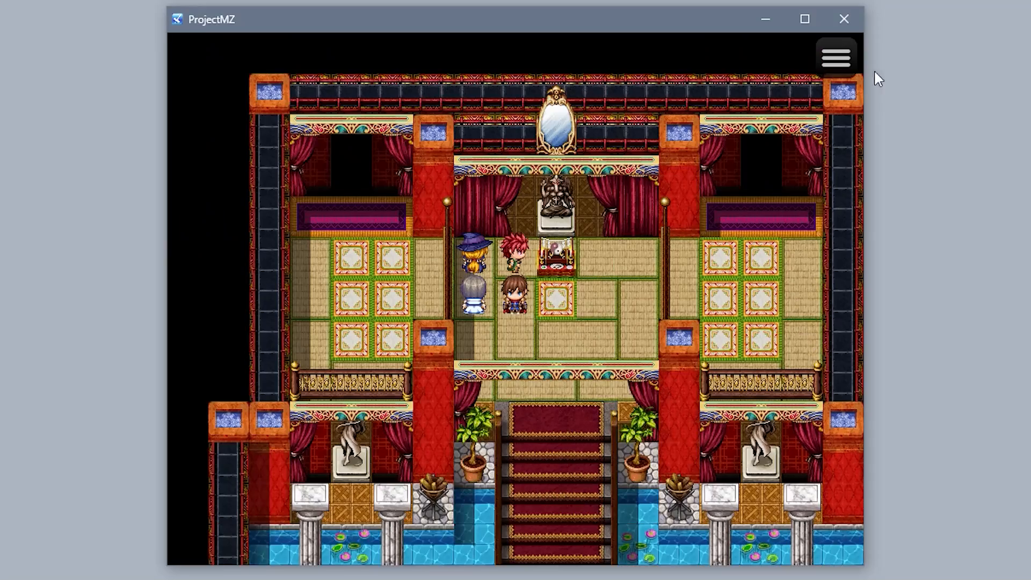
In playtest, open Equip, switch to Kasey and clear all of Kasey's equipment.
{"action": "left_click", "coordinate": [836, 55]}
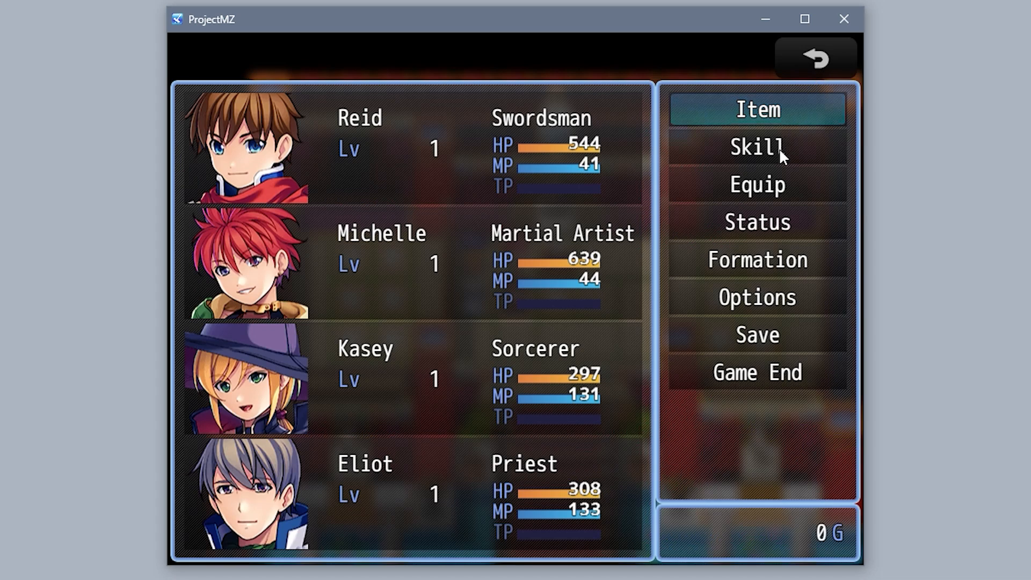
{"action": "left_click", "coordinate": [757, 185]}
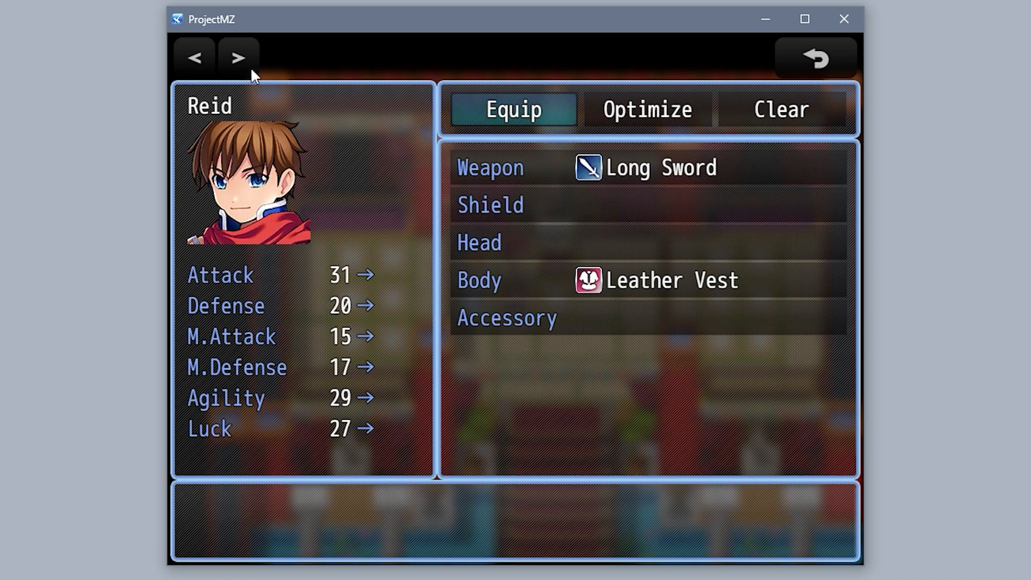
{"action": "left_click", "coordinate": [238, 58]}
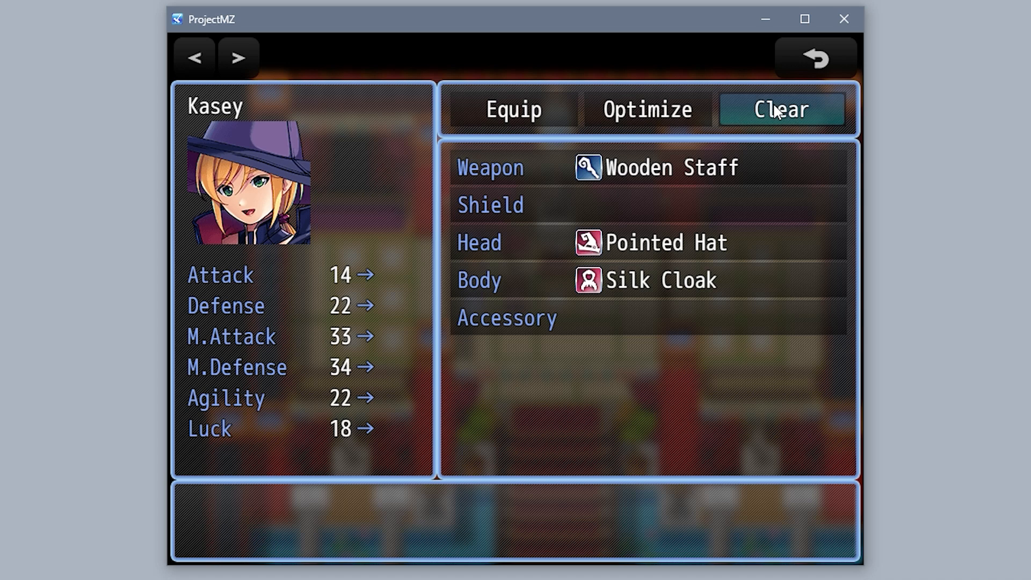
{"action": "left_click", "coordinate": [814, 58]}
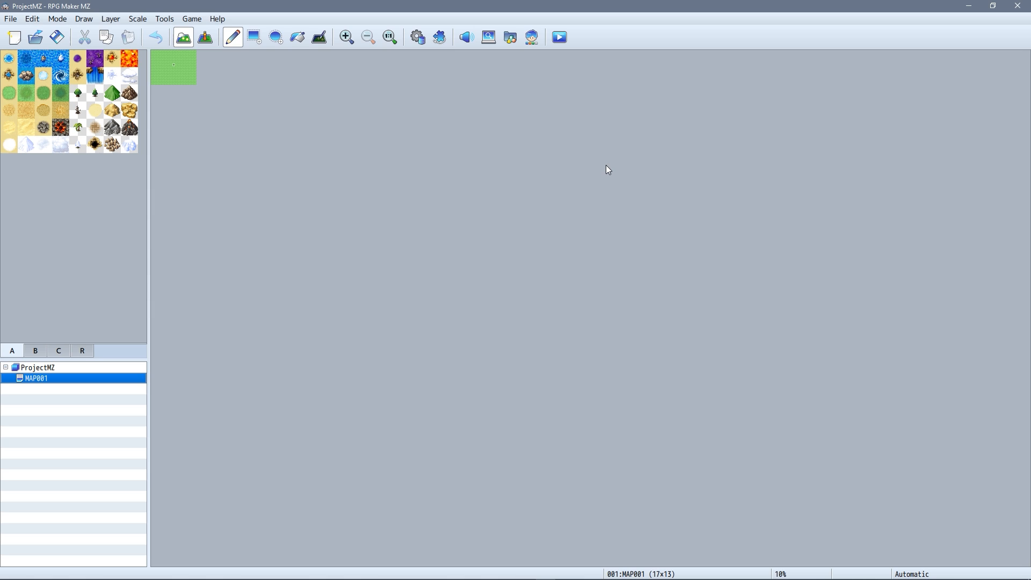
Open the Plugin Manager and select the first plugin in the list.
{"action": "left_click", "coordinate": [438, 37]}
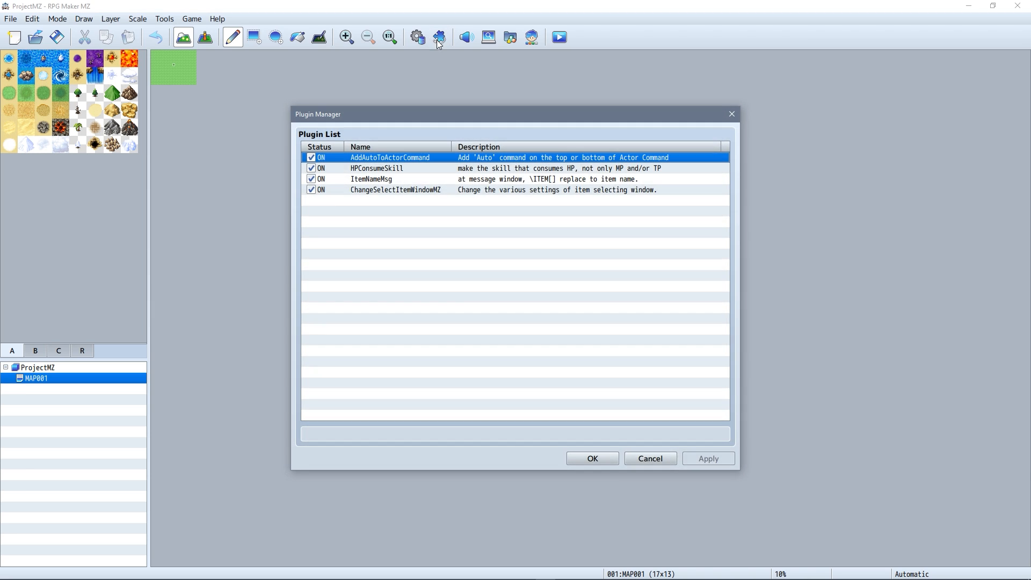
{"action": "left_click", "coordinate": [311, 167]}
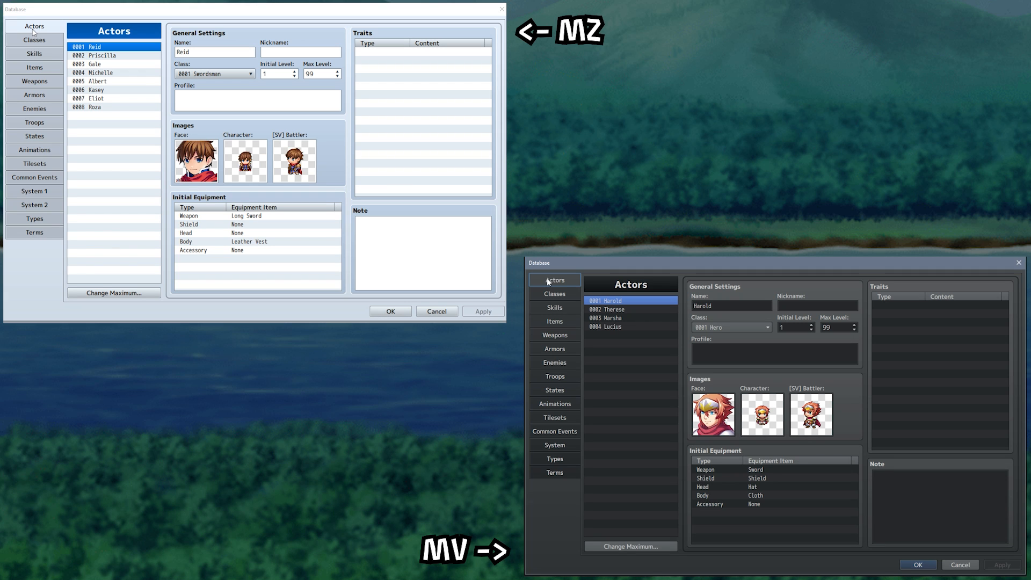
Compare the Actors, other pages, Tilesets and Common Events between the MZ and MV databases.
{"action": "left_click", "coordinate": [33, 39]}
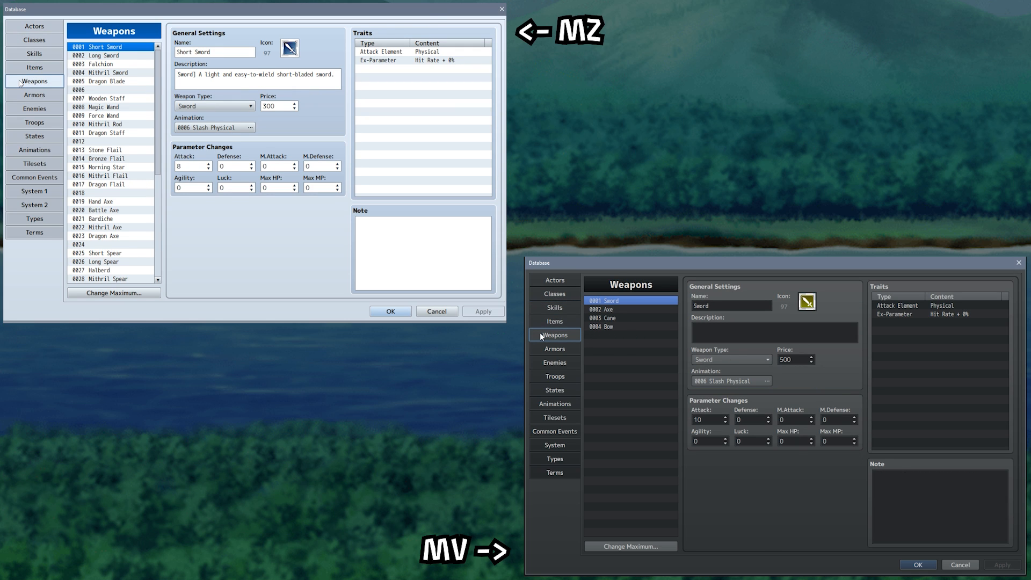
{"action": "left_click", "coordinate": [33, 108]}
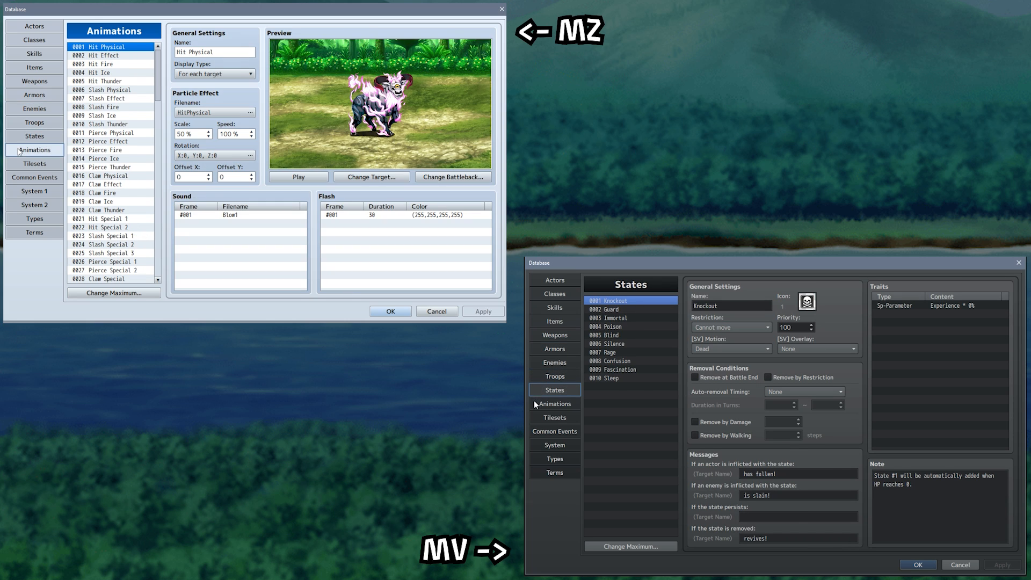
{"action": "left_click", "coordinate": [33, 163]}
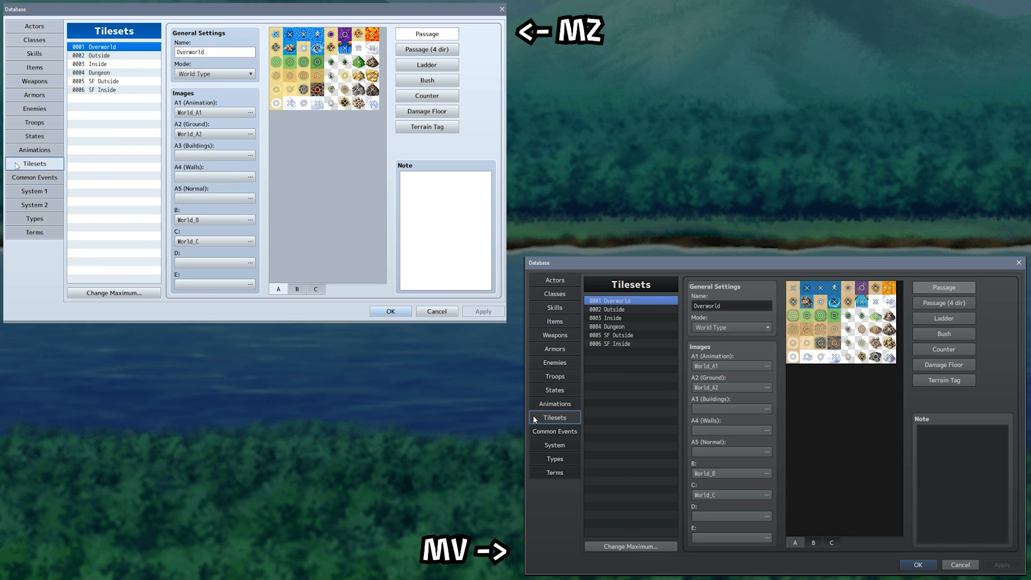
{"action": "left_click", "coordinate": [34, 177]}
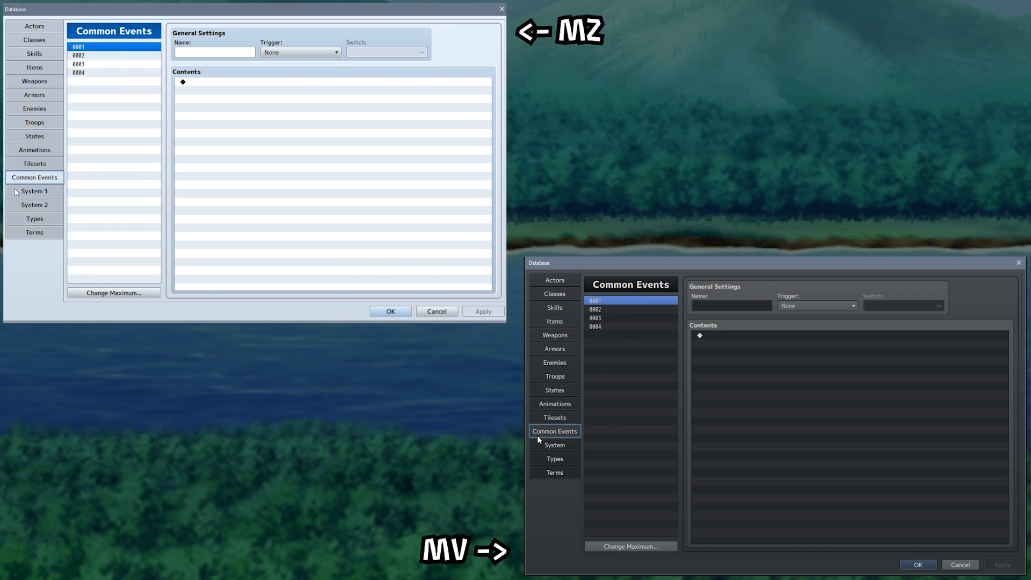